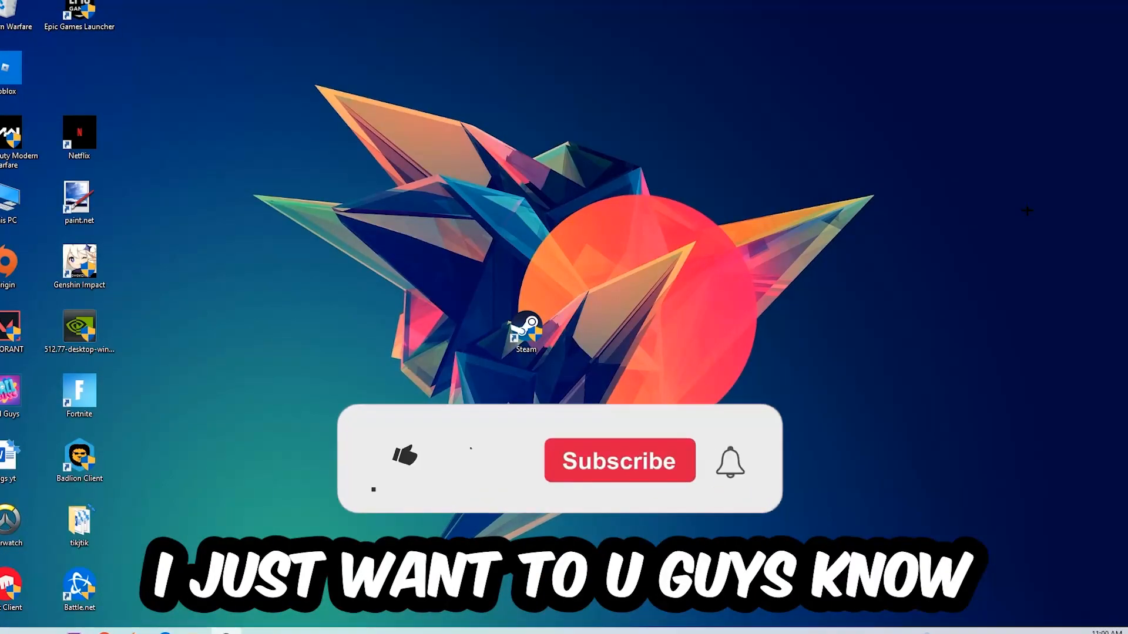
# - Open Task Manager from the taskbar to list the running processes
pyautogui.click(404, 461)
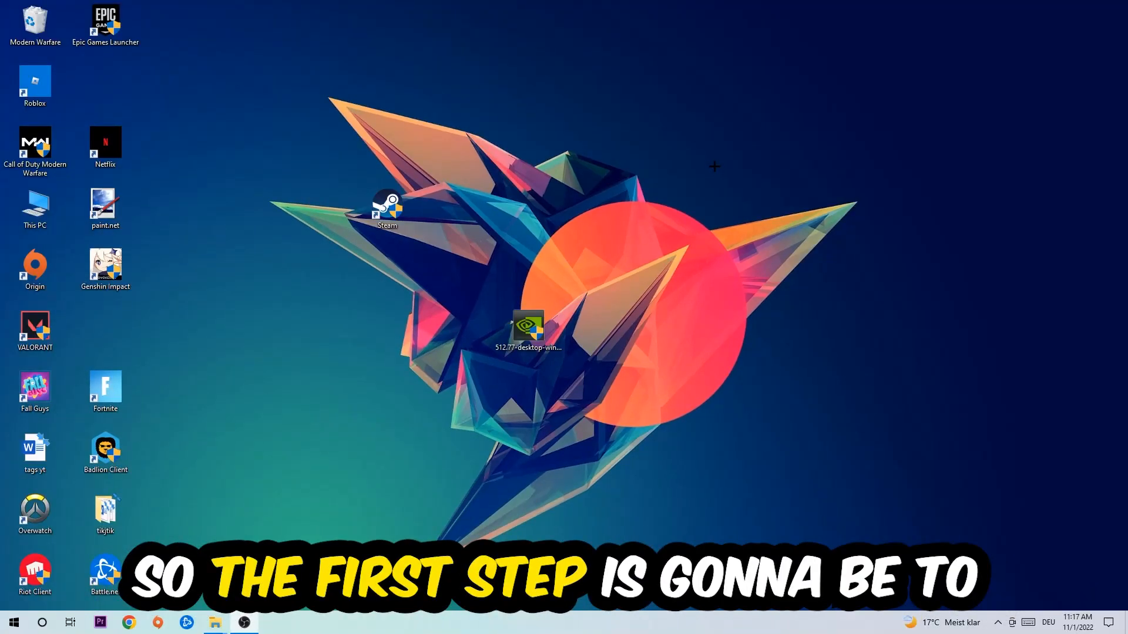
pyautogui.moveTo(516, 244)
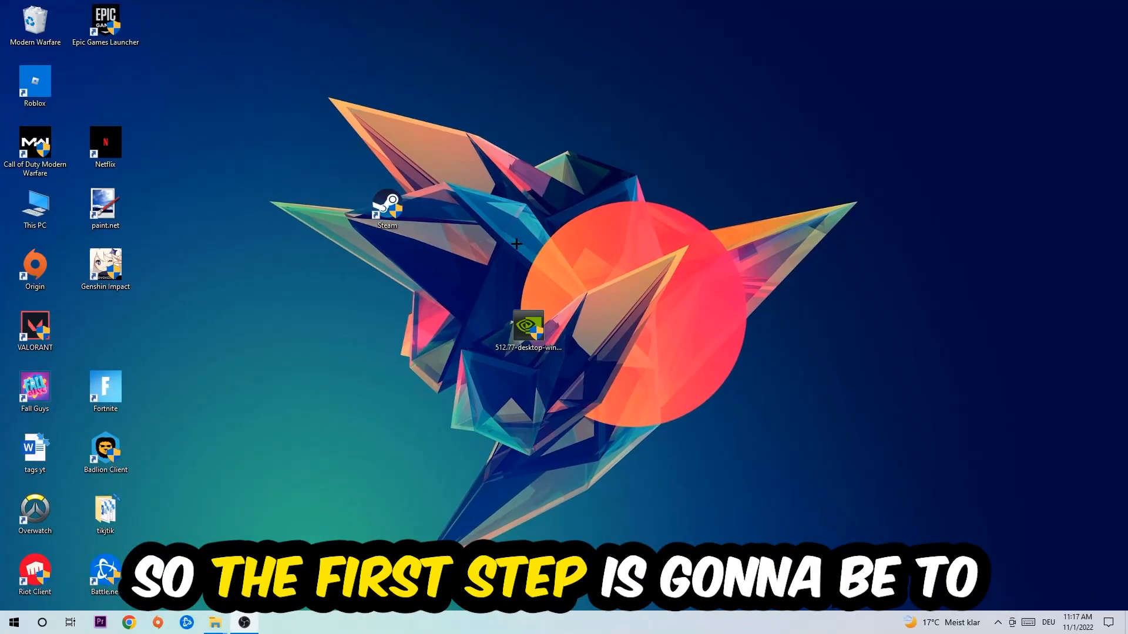
pyautogui.rightClick(481, 618)
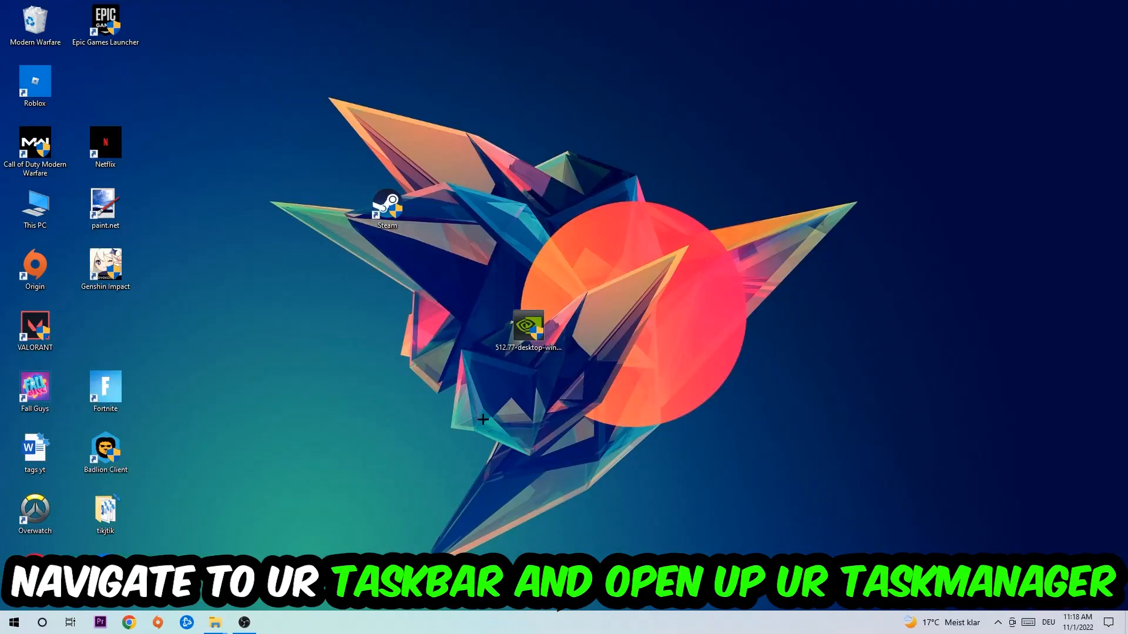
pyautogui.click(272, 622)
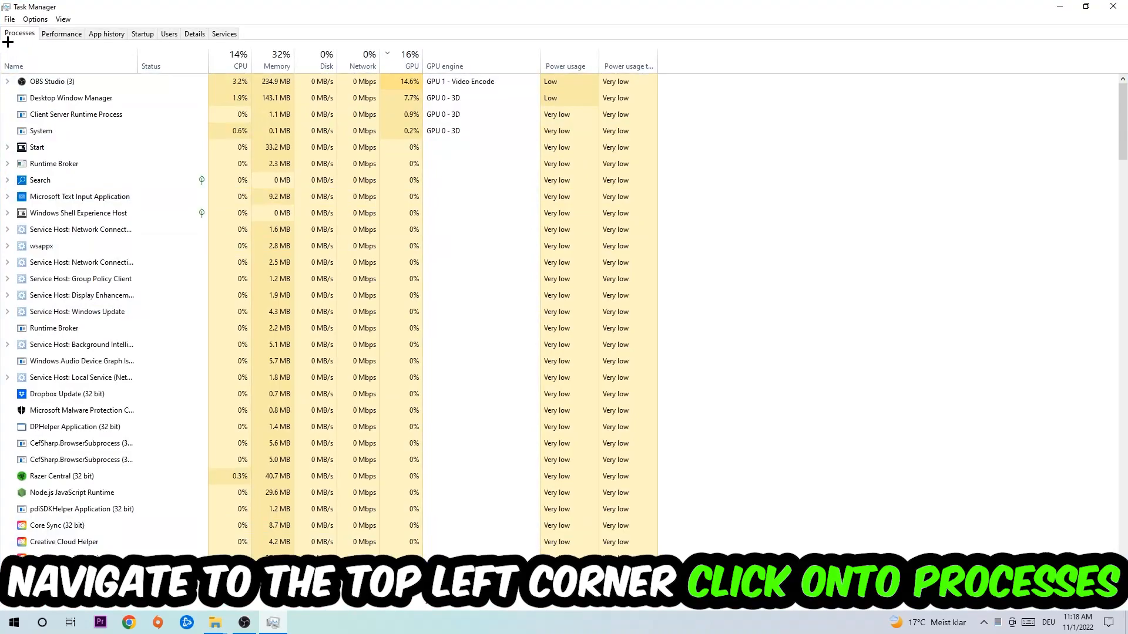
# - Select background processes and bring up End task for Microsoft Text Input Application
pyautogui.click(81, 295)
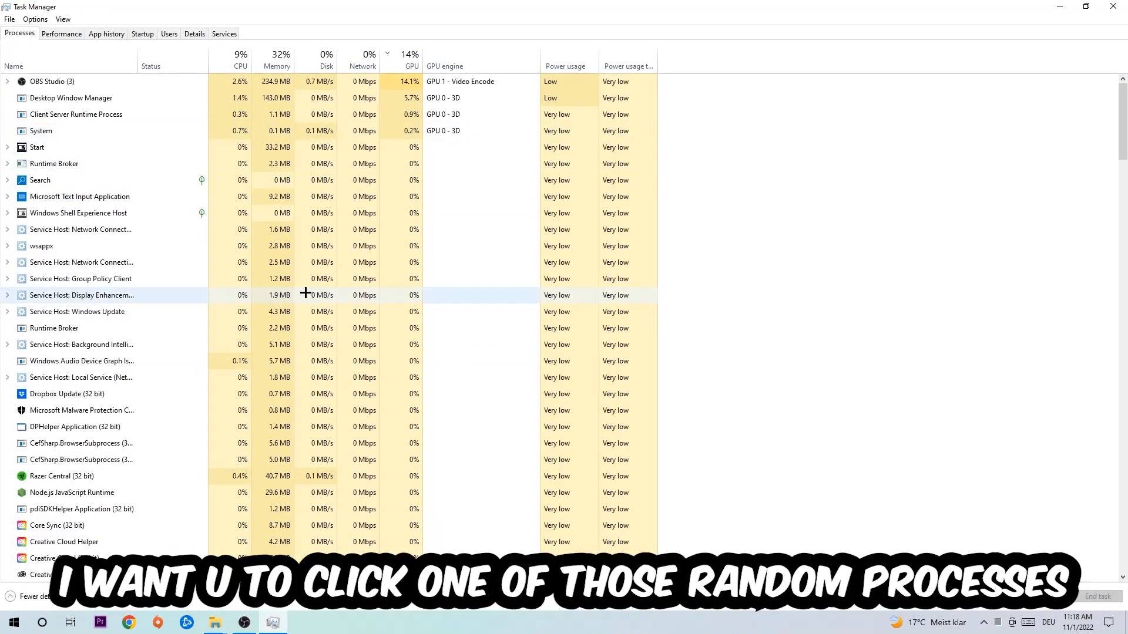
pyautogui.click(80, 262)
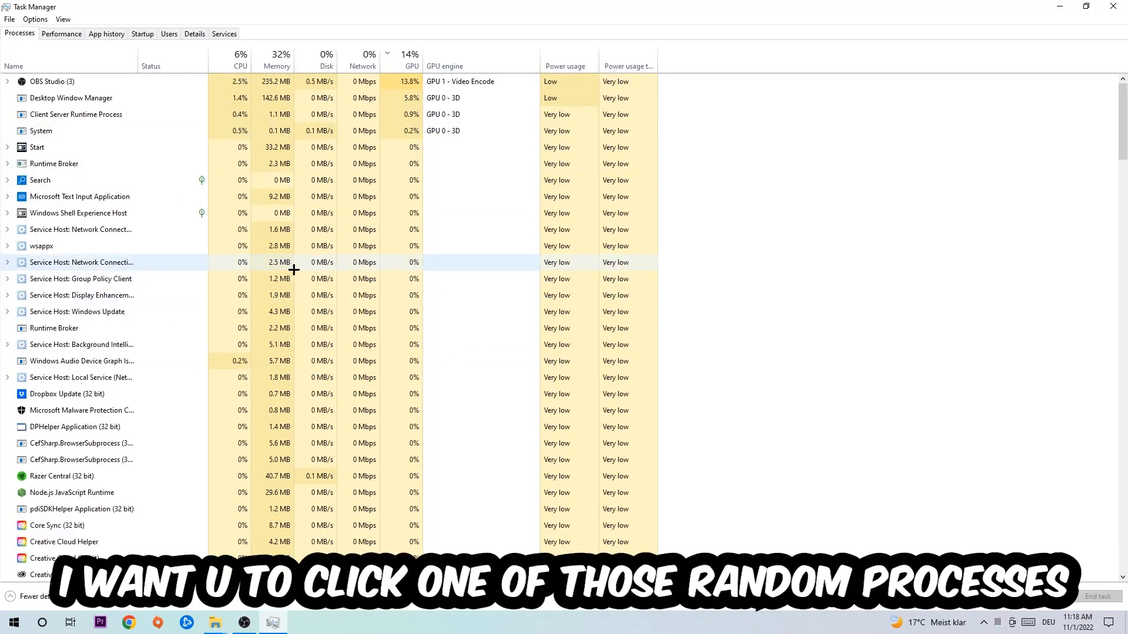
pyautogui.click(80, 196)
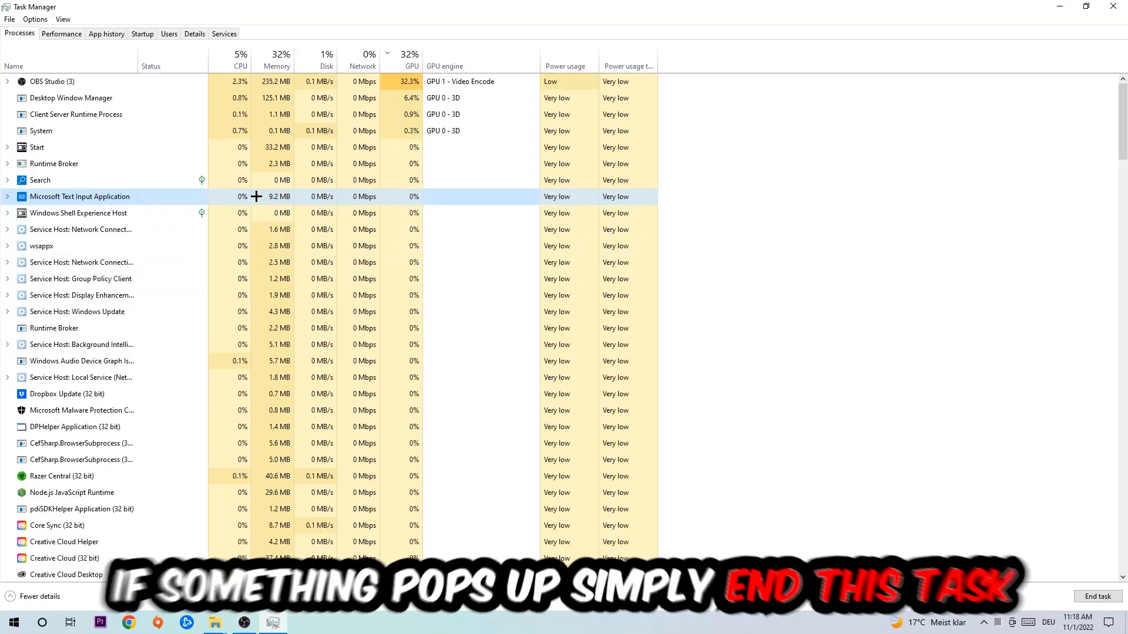
pyautogui.rightClick(80, 196)
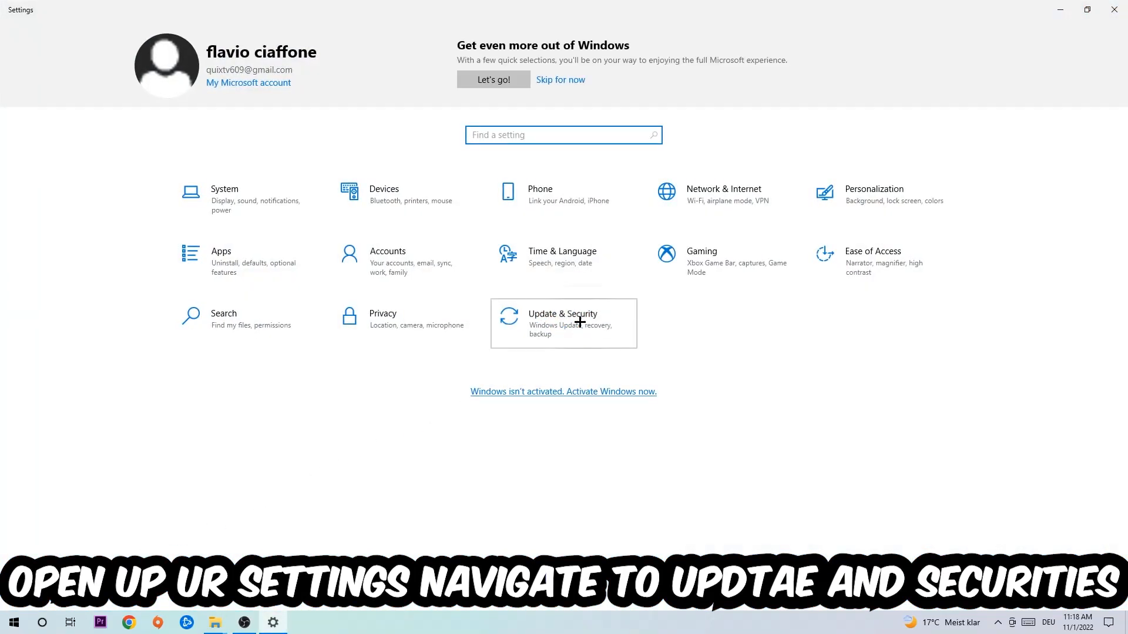
# - Open the Update & Security section of Windows Settings
pyautogui.click(564, 323)
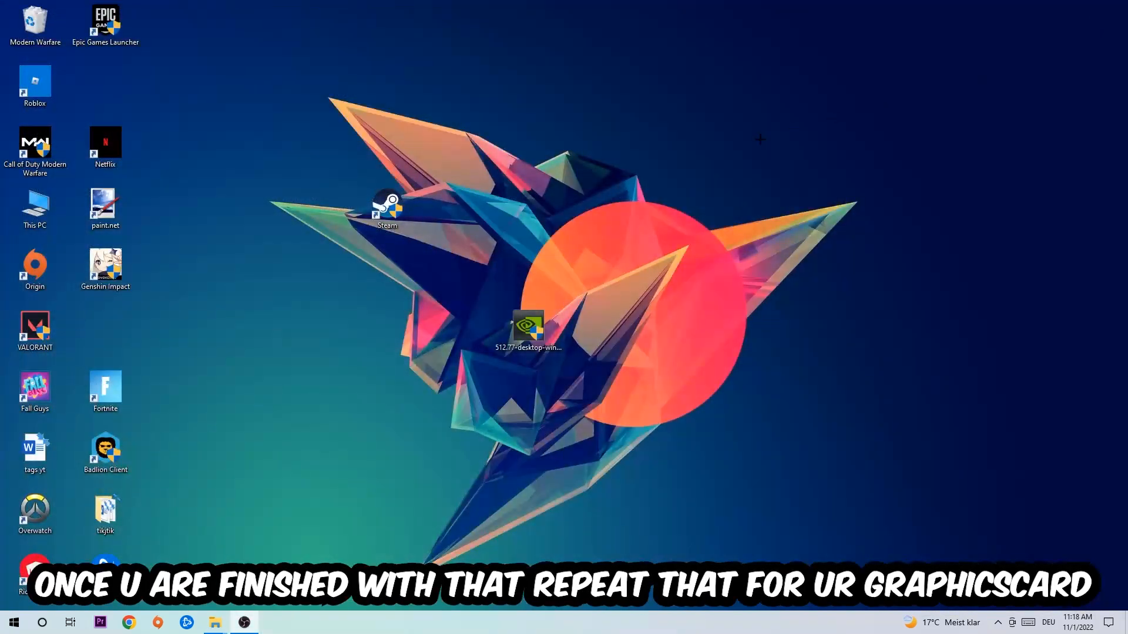
# - Move the 512.77 driver file into the left icon column and Steam near the upper centre
pyautogui.moveTo(529, 327); pyautogui.dragTo(387, 327)
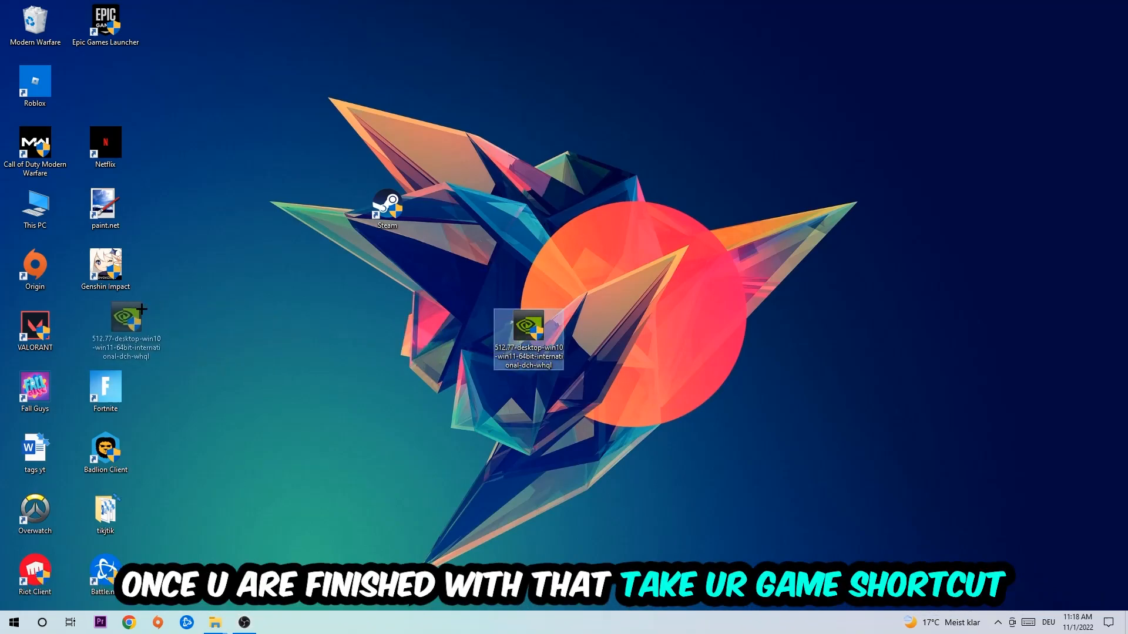
pyautogui.moveTo(387, 209); pyautogui.dragTo(615, 241)
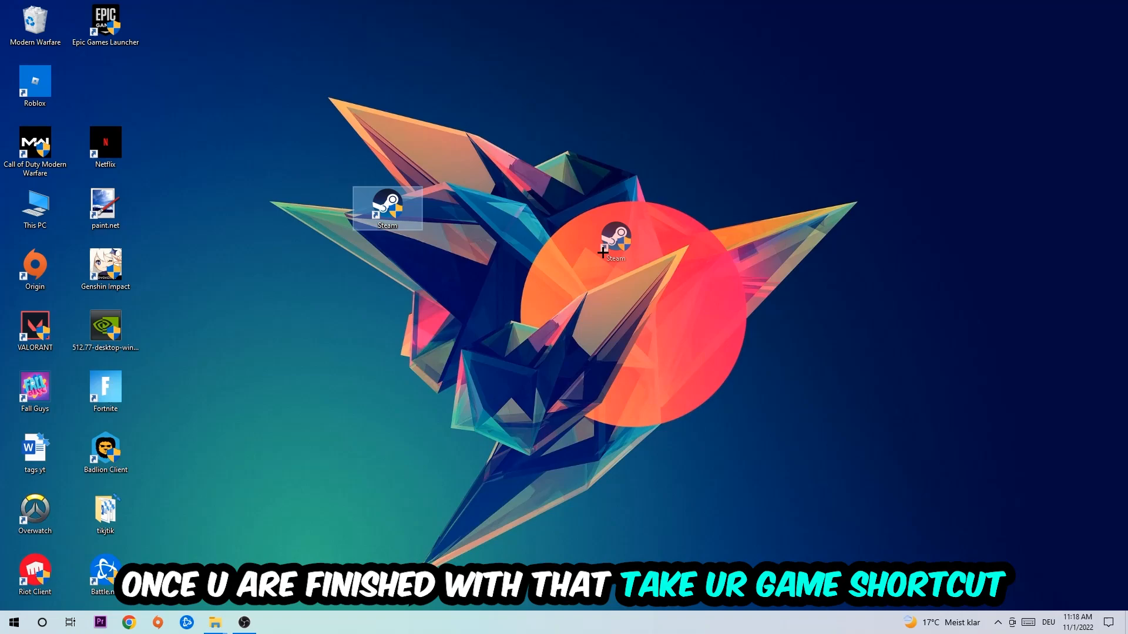
pyautogui.moveTo(387, 209); pyautogui.dragTo(529, 277)
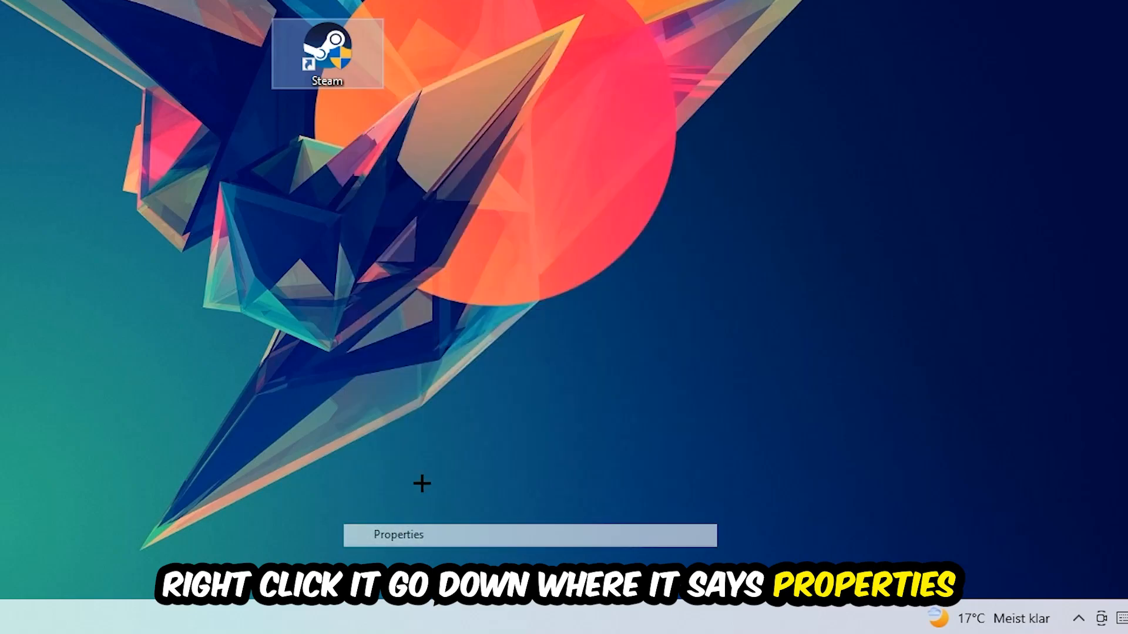
# - Turn on Windows 8 compatibility mode in the Steam shortcut's Compatibility properties
pyautogui.click(398, 534)
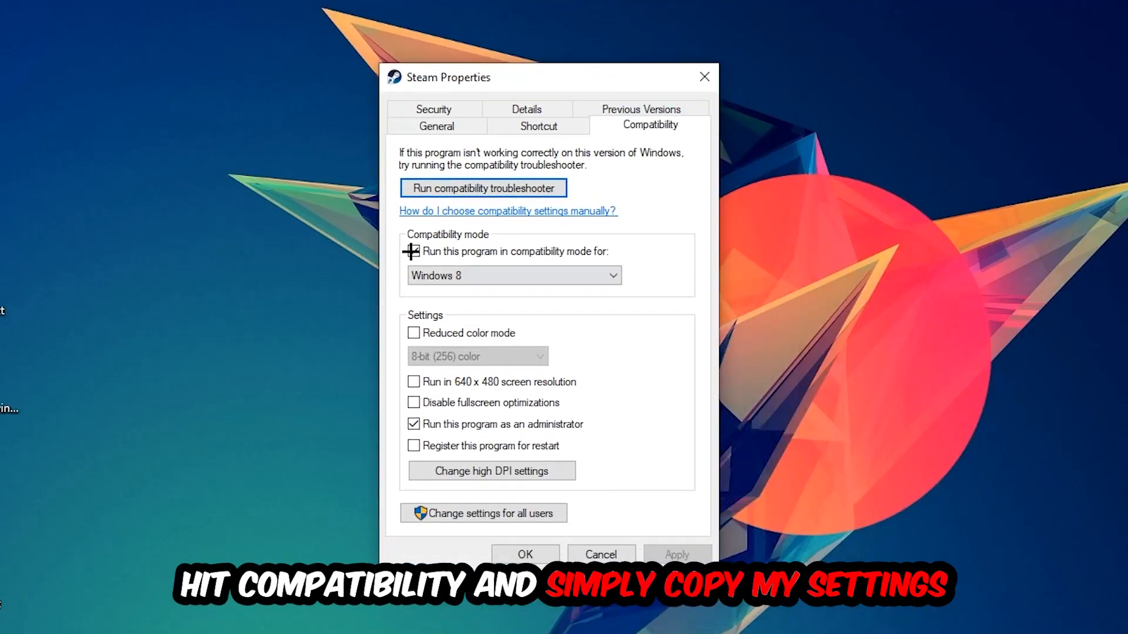
pyautogui.click(414, 250)
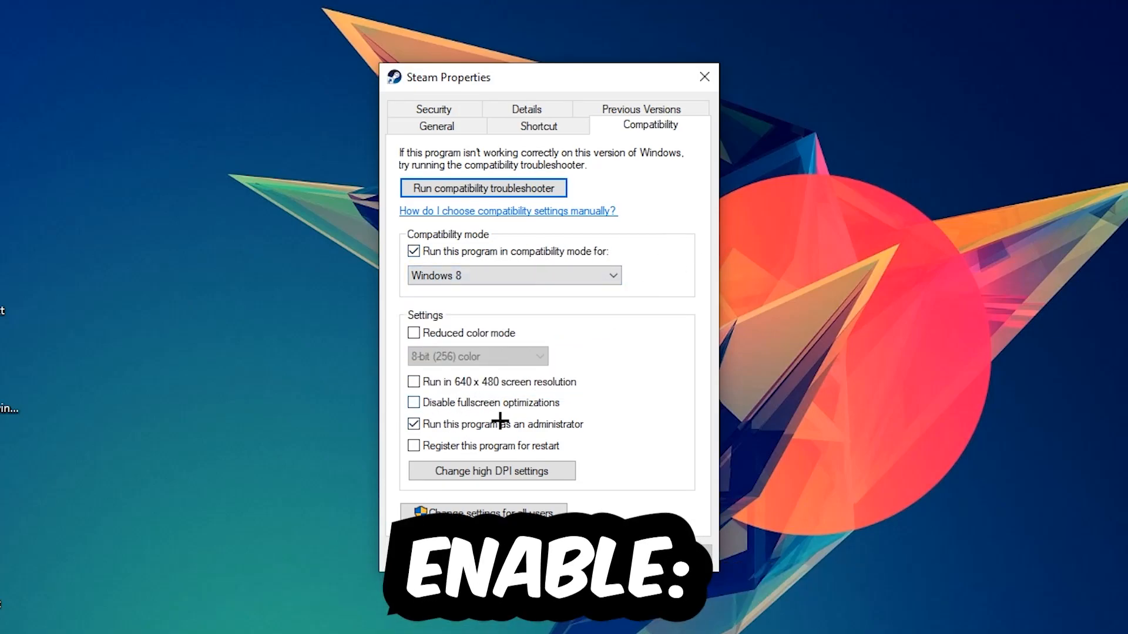
pyautogui.moveTo(410, 405)
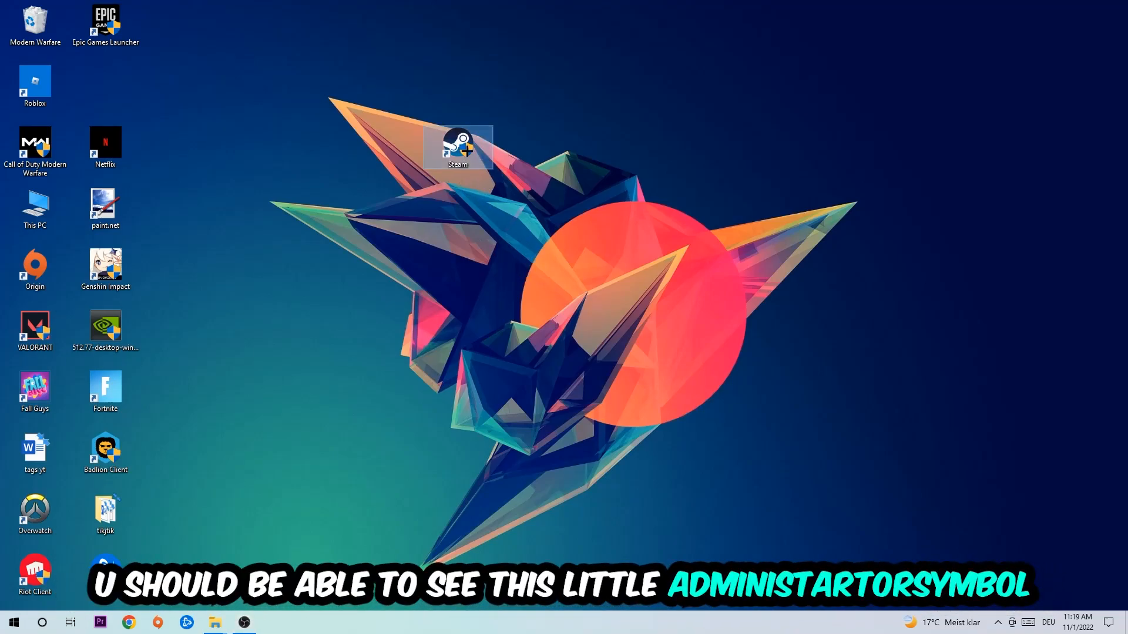
pyautogui.moveTo(458, 148)
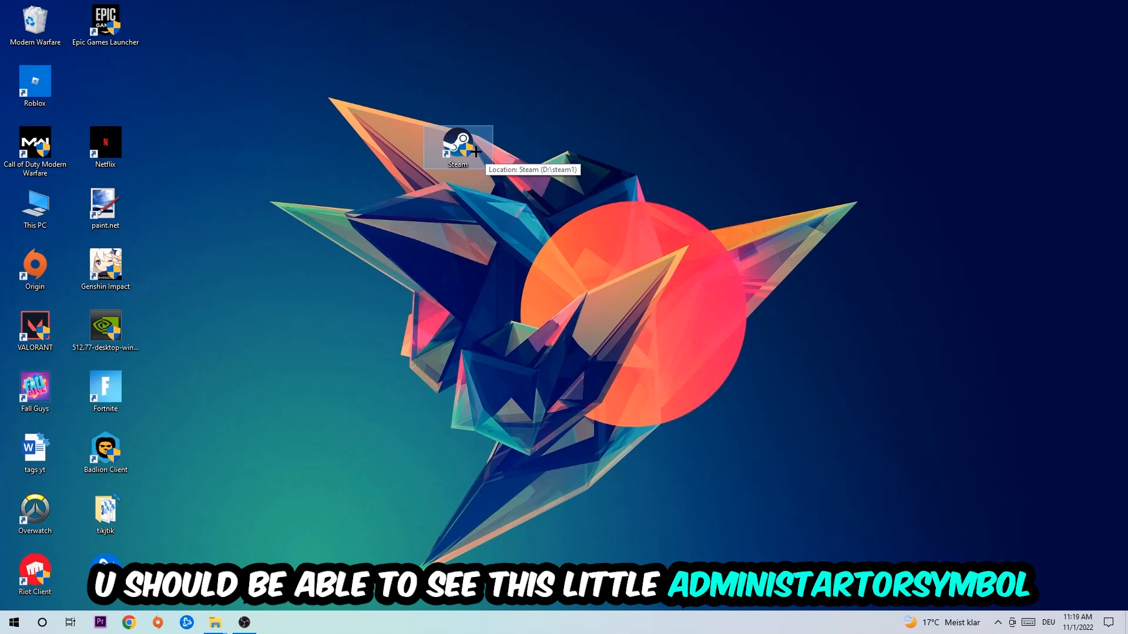